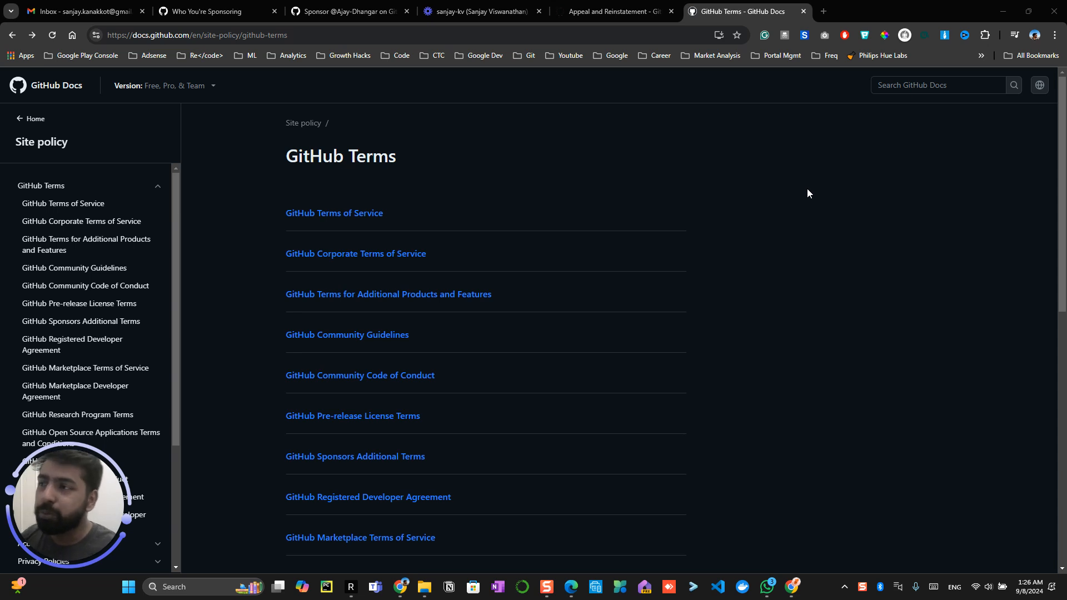
mouse_move(797, 69)
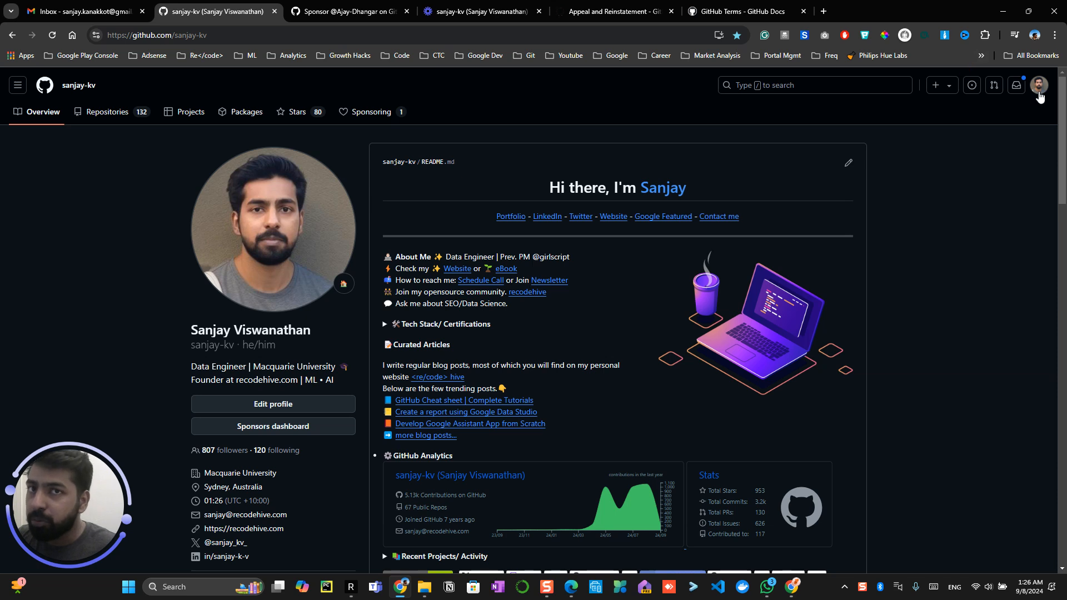
- Return to the GitHub Terms documentation page and look through it
click(1039, 85)
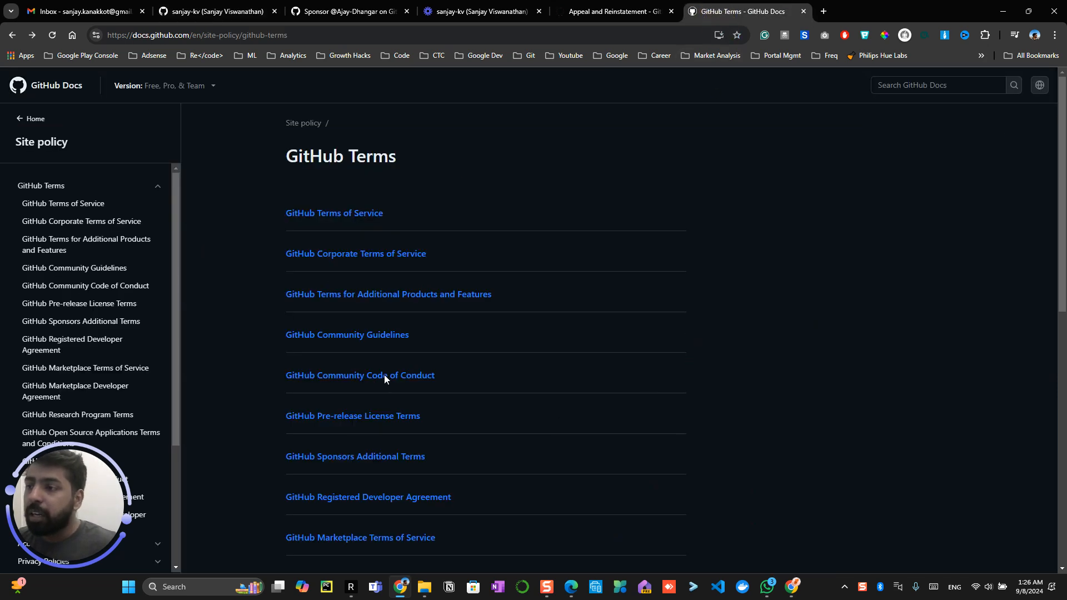
scroll(down, 3)
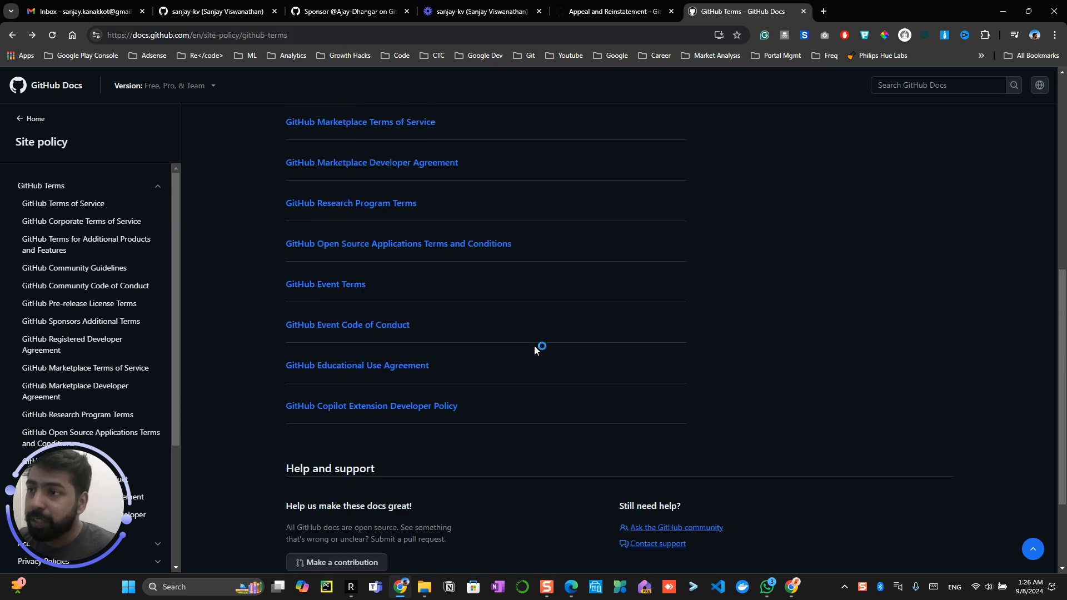
scroll(up, 3)
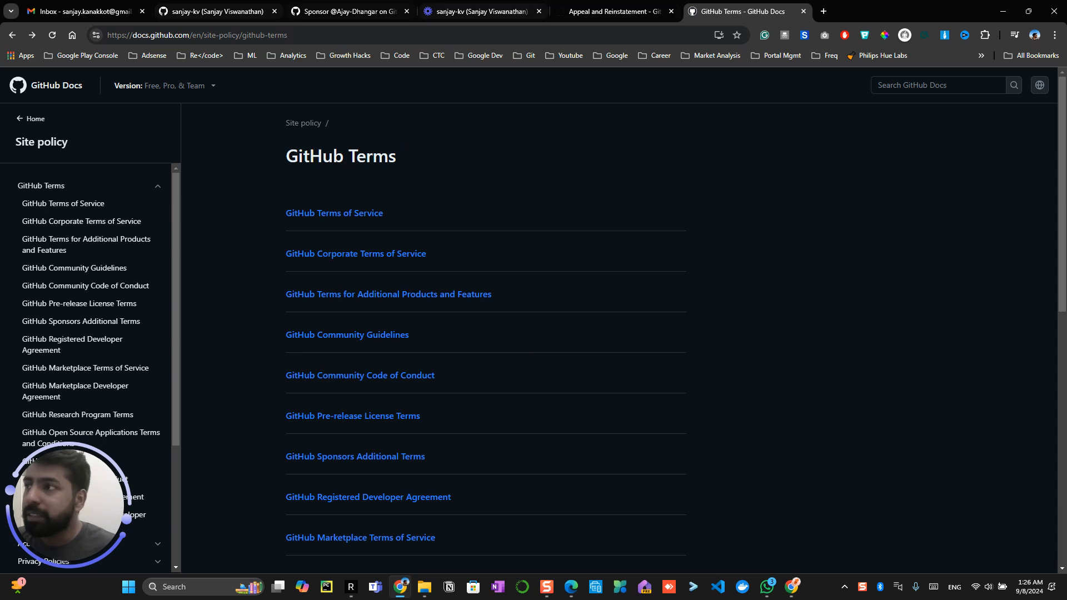
- Go back to the recodehive organization page and open its Discussions list
click(215, 11)
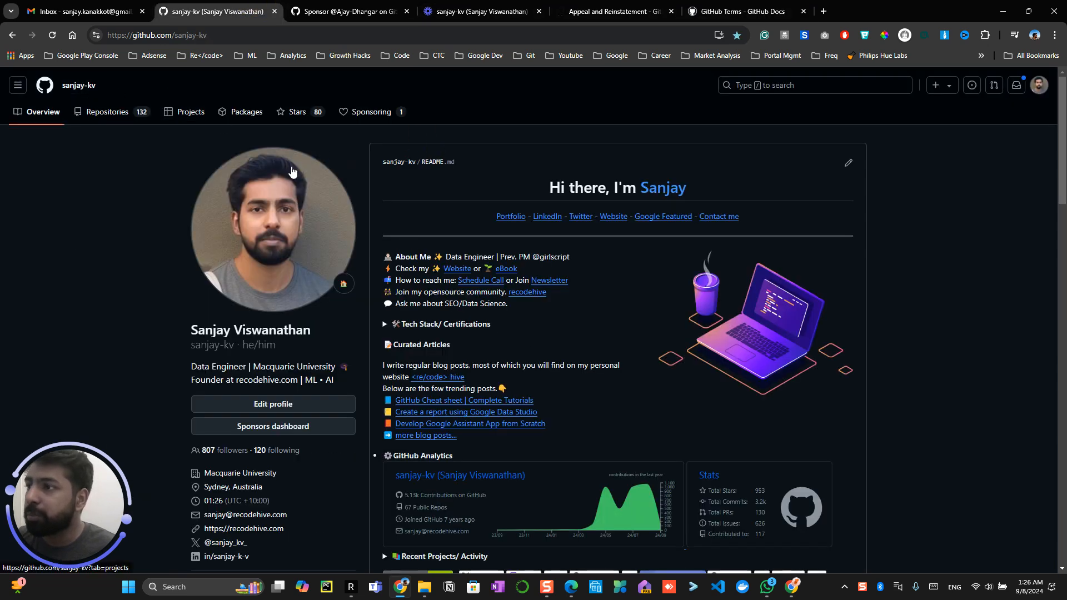
scroll(down, 3)
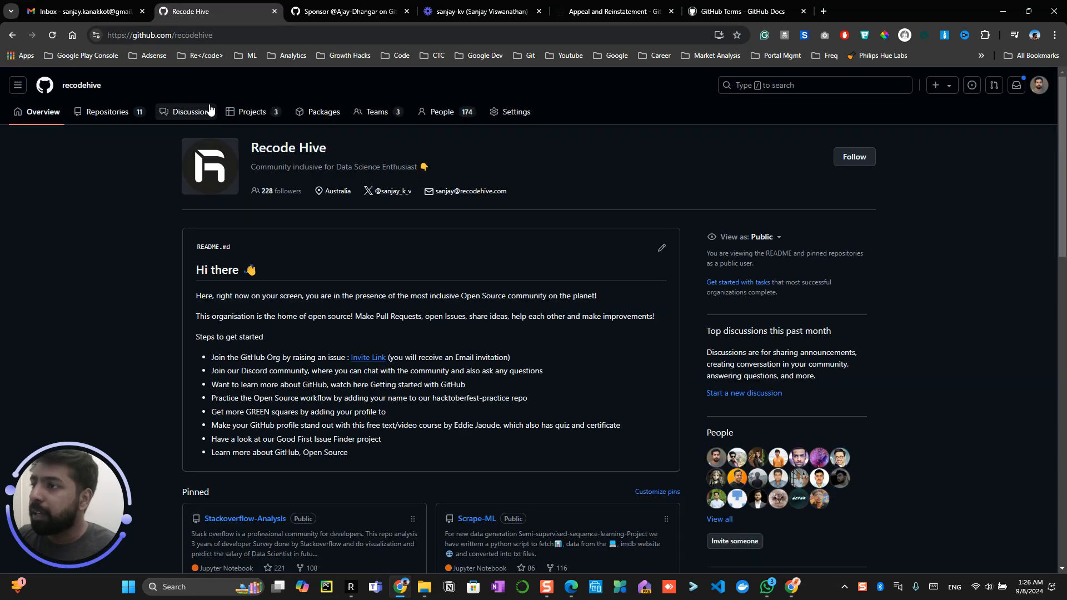
click(192, 111)
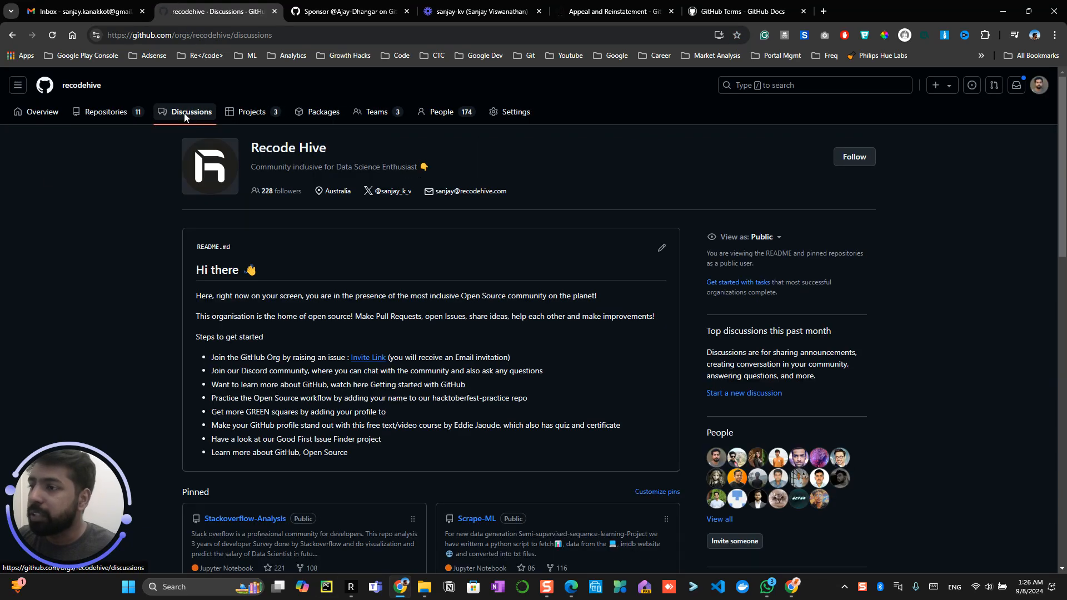
click(193, 111)
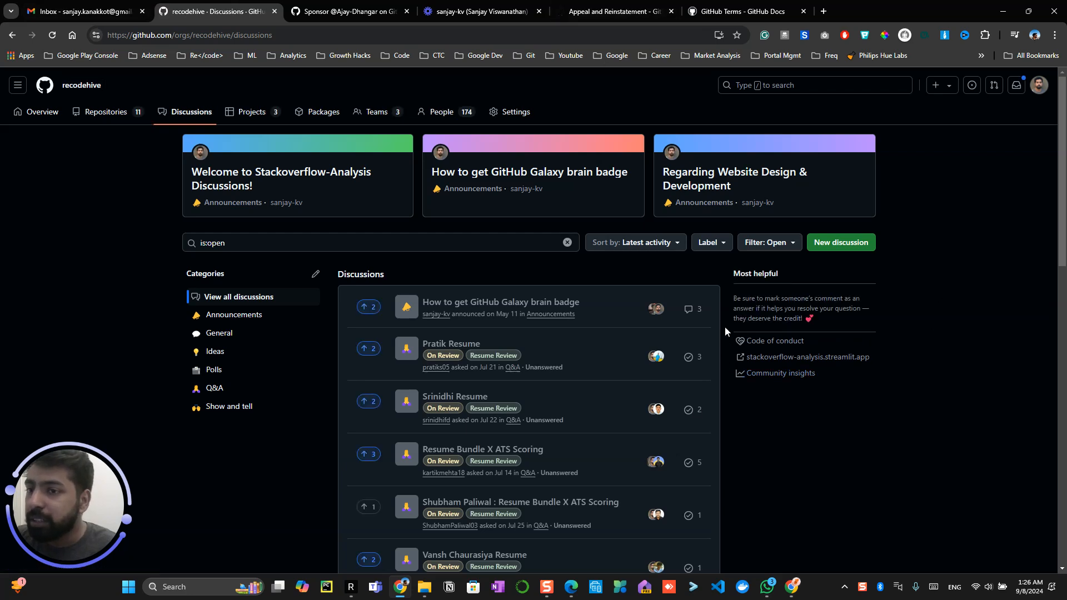
mouse_move(707, 353)
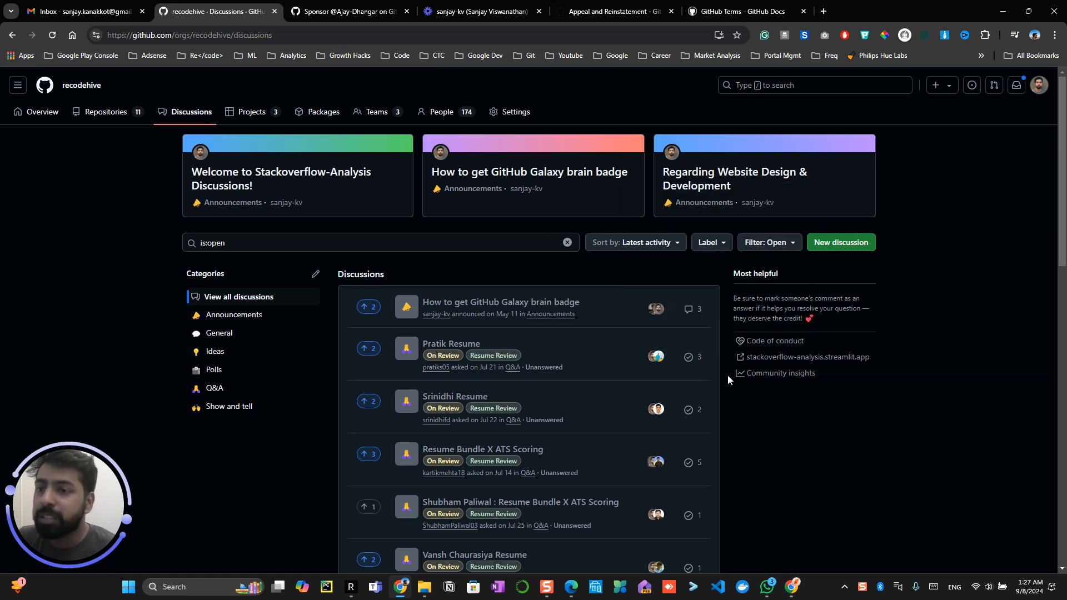
mouse_move(611, 336)
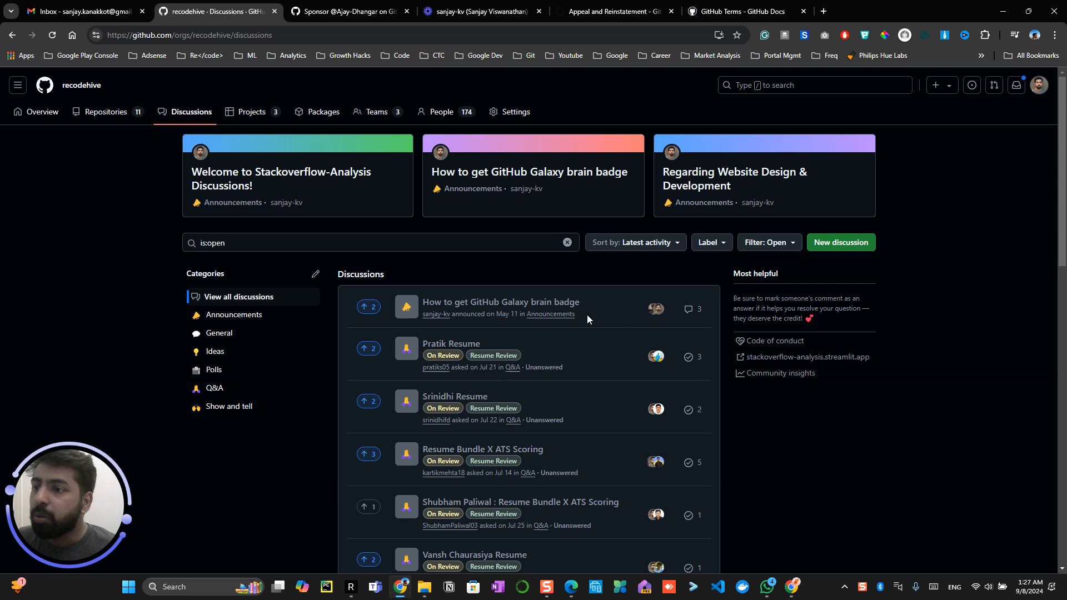
mouse_move(451, 343)
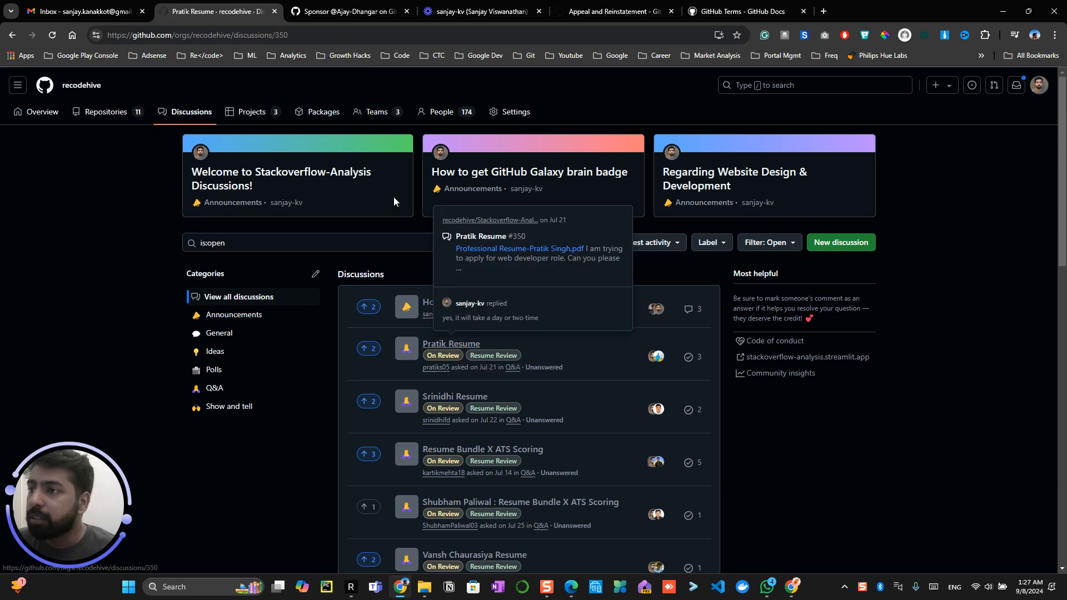
- Open the 'Pratik Resume' Q&A discussion and check the post's more-actions menu
click(451, 343)
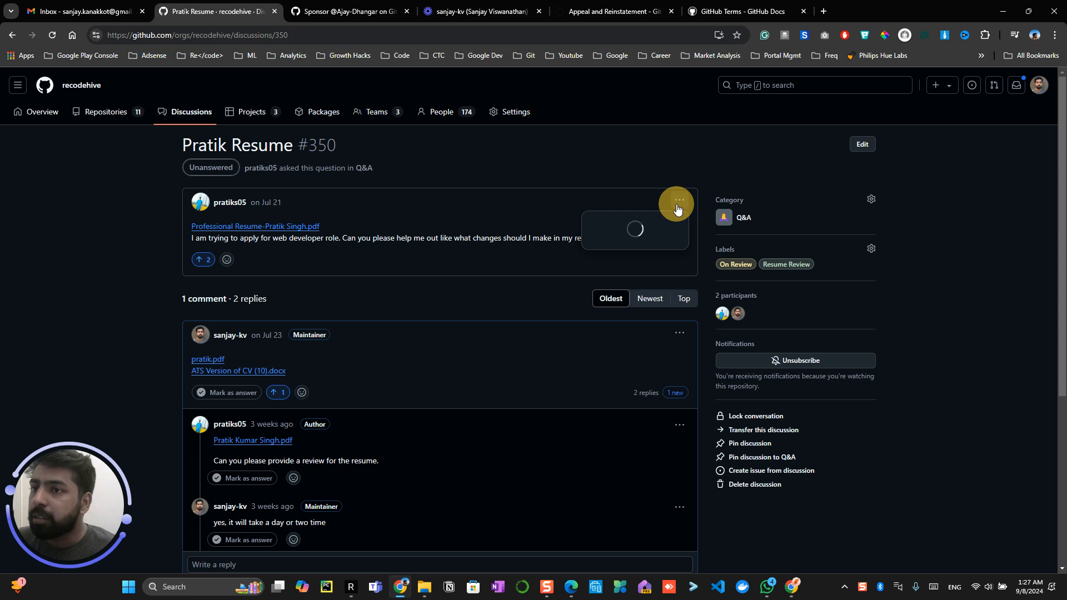
click(677, 203)
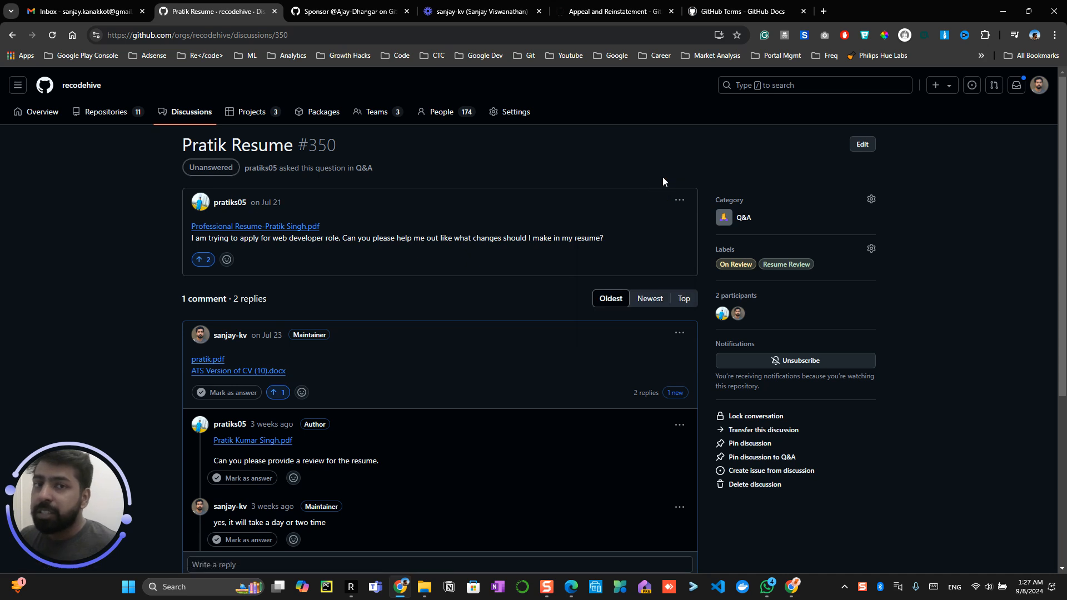
mouse_move(654, 140)
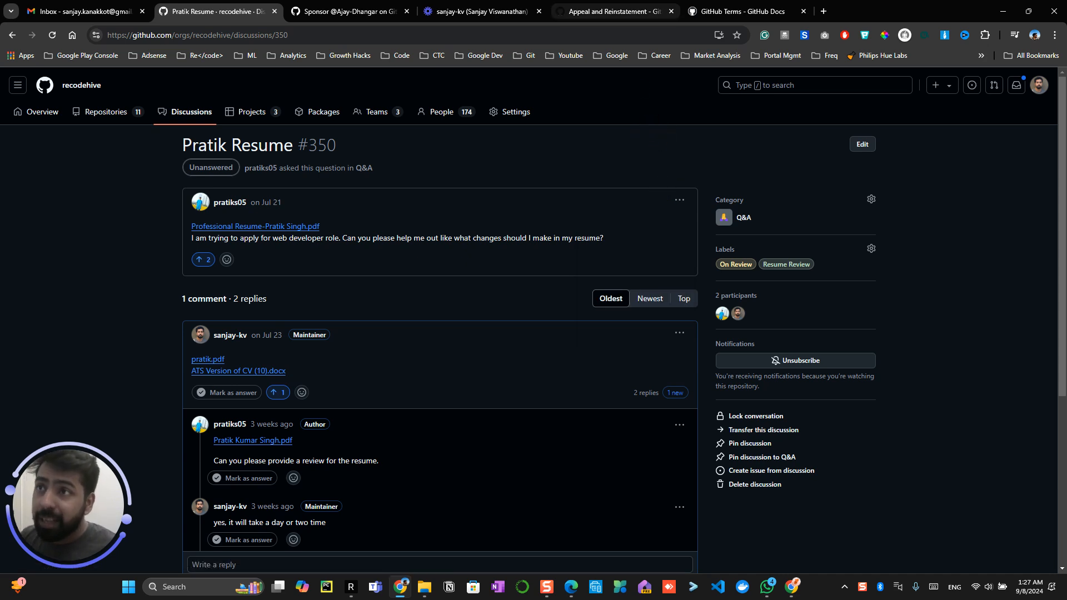
- In the Appeal and Reinstatement form, mark the claim as GitHub content and enter username 'sanjay'
click(610, 12)
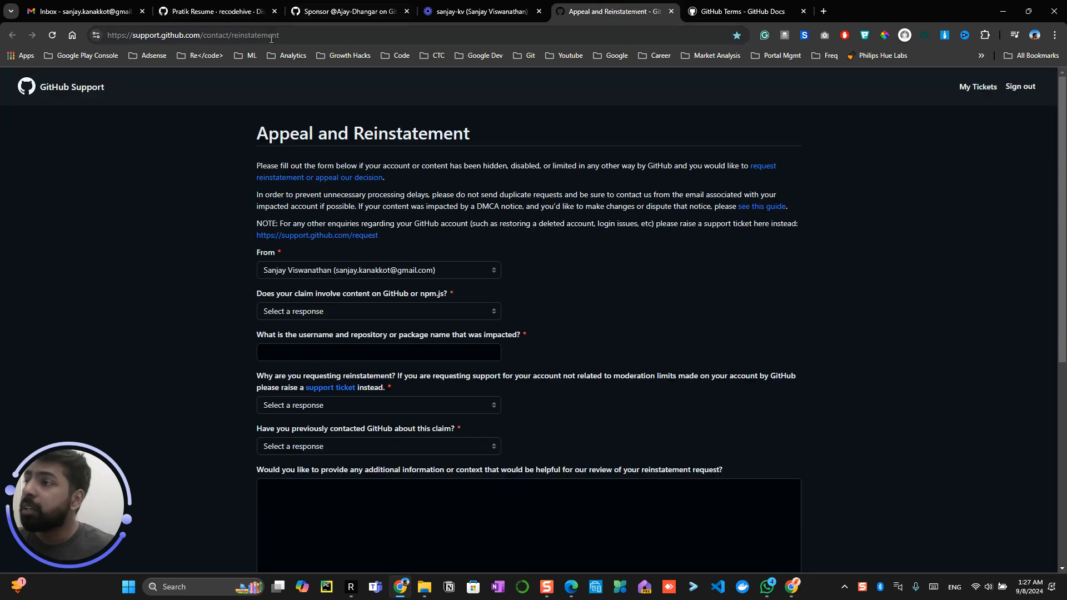
click(190, 34)
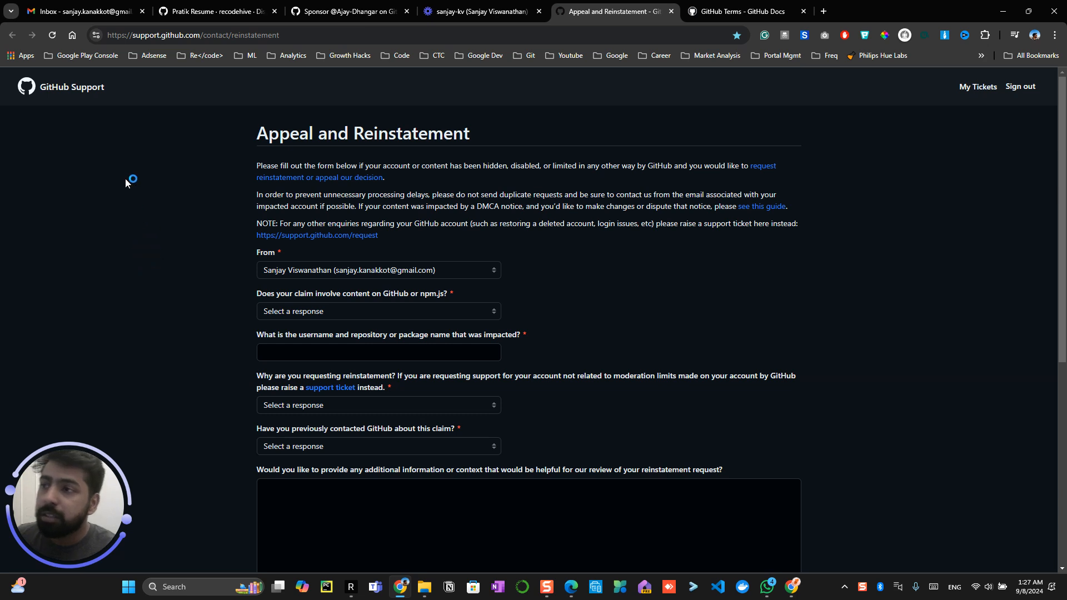
mouse_move(126, 177)
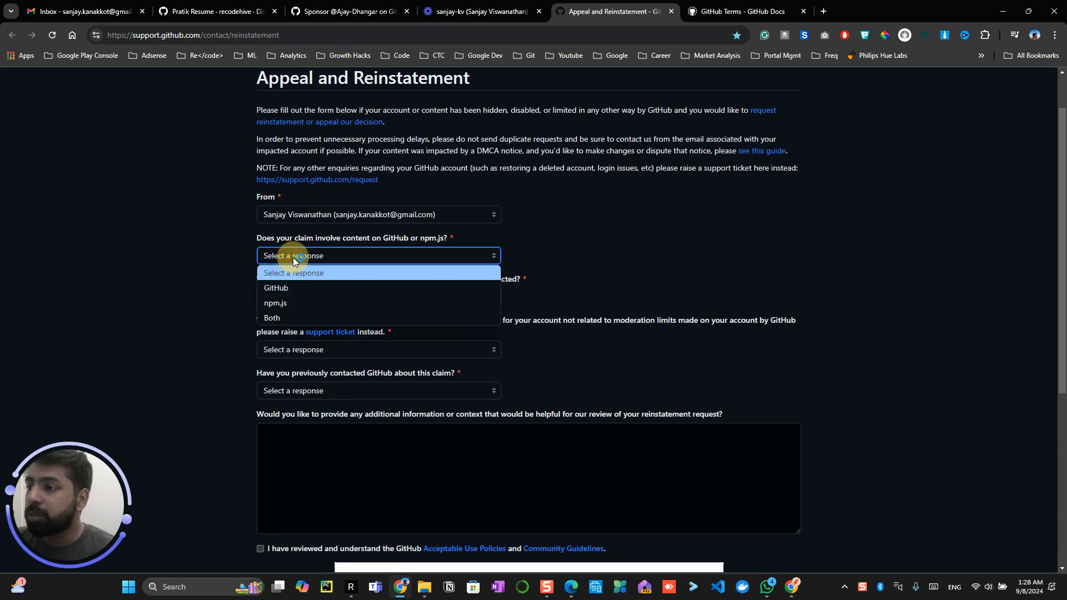
click(276, 287)
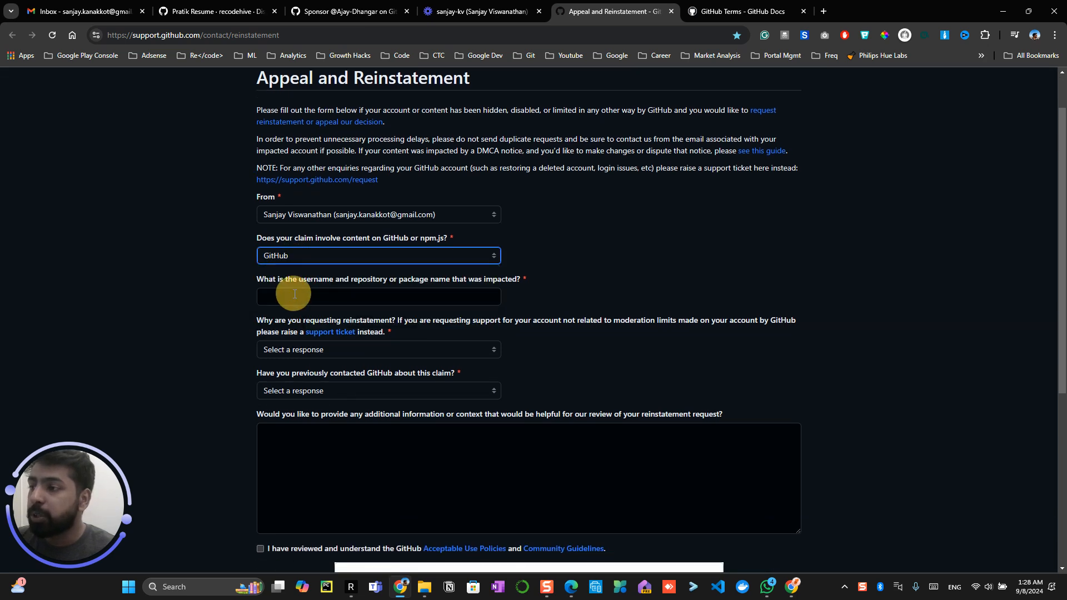
click(378, 297)
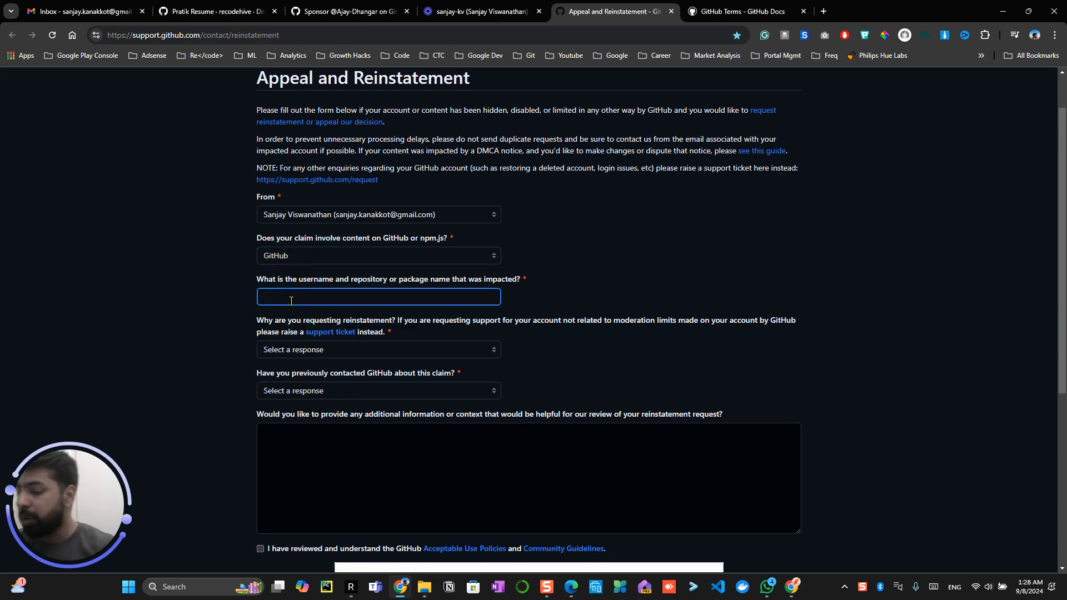
text(sanjay-kv)
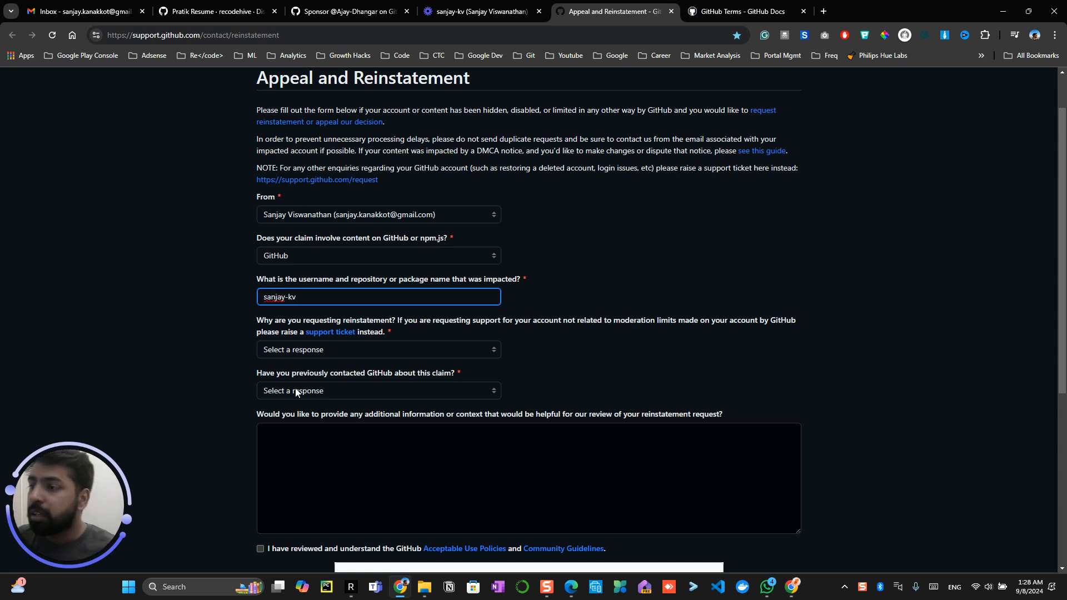
- Choose 'I can login, but my profile and contributions aren't visible to others' as the reinstatement reason
click(378, 349)
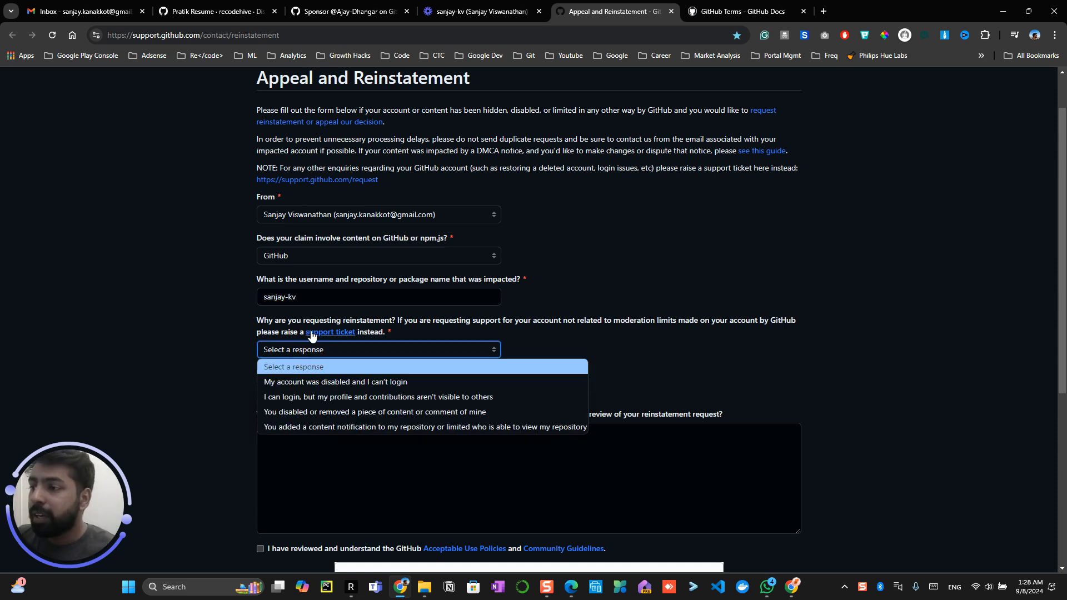
mouse_move(368, 397)
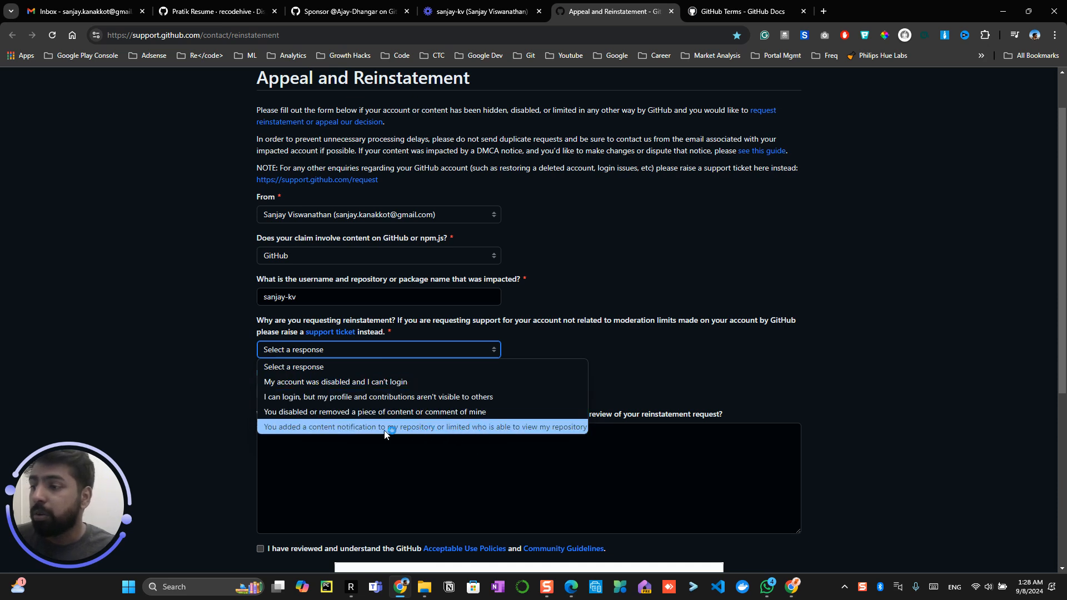
mouse_move(296, 397)
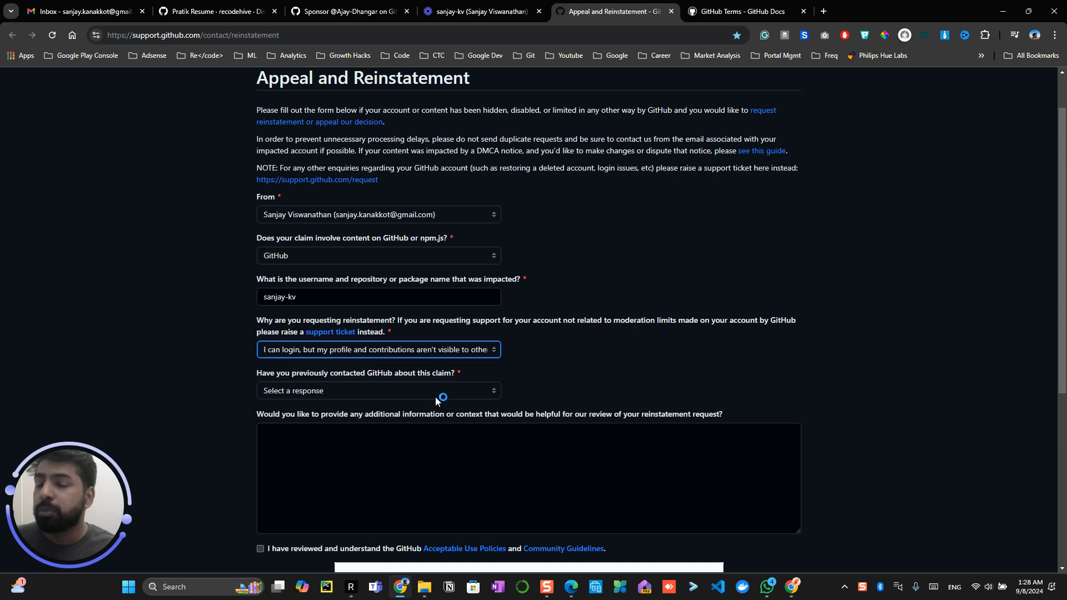
click(378, 390)
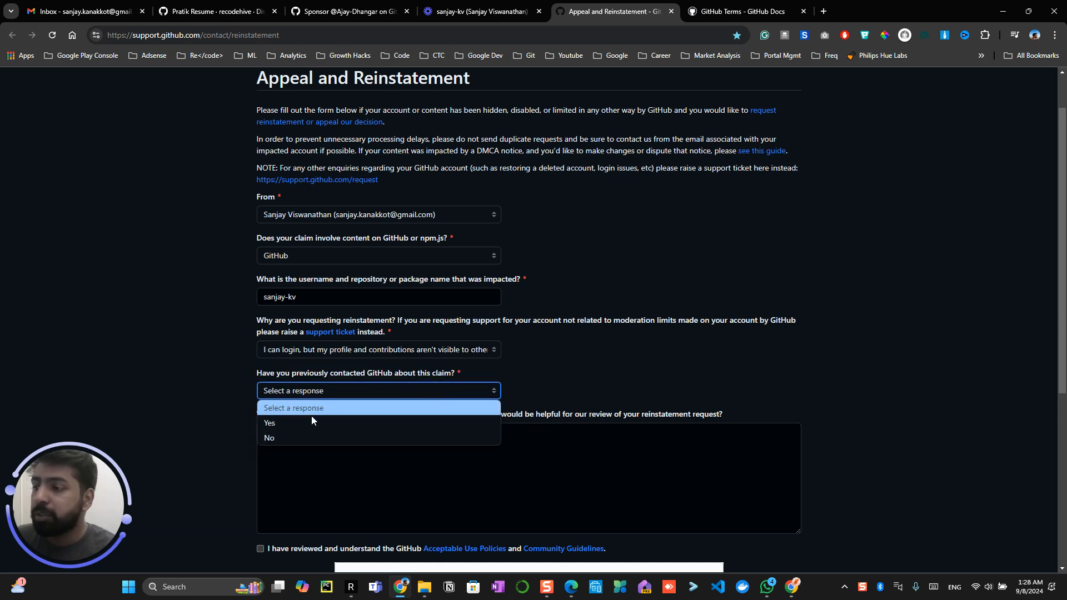
- Answer No to having previously contacted GitHub, leave additional context empty and start the verification puzzle
click(269, 438)
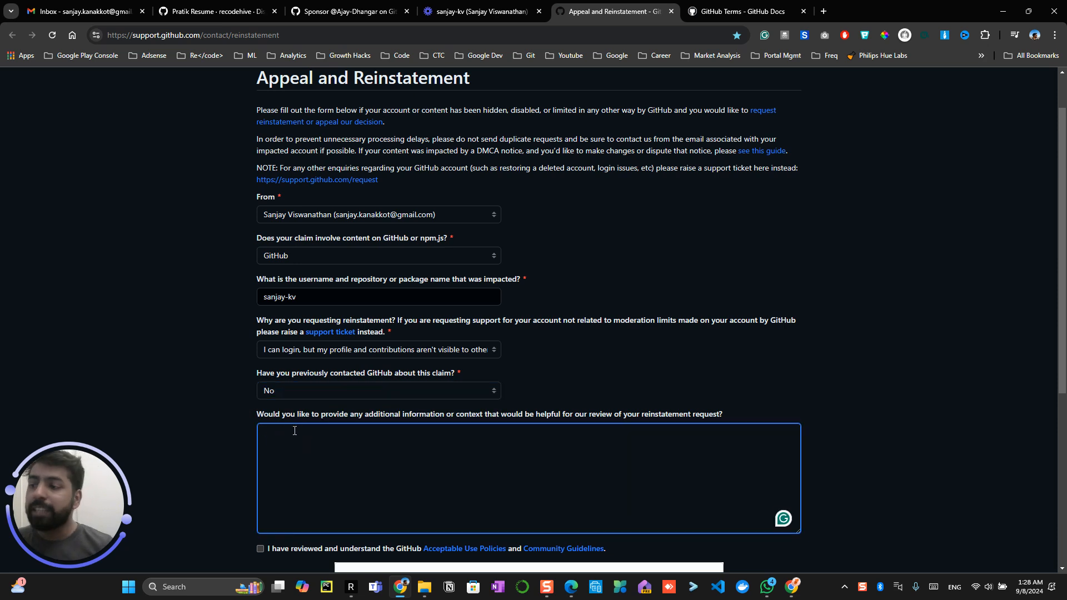
click(293, 430)
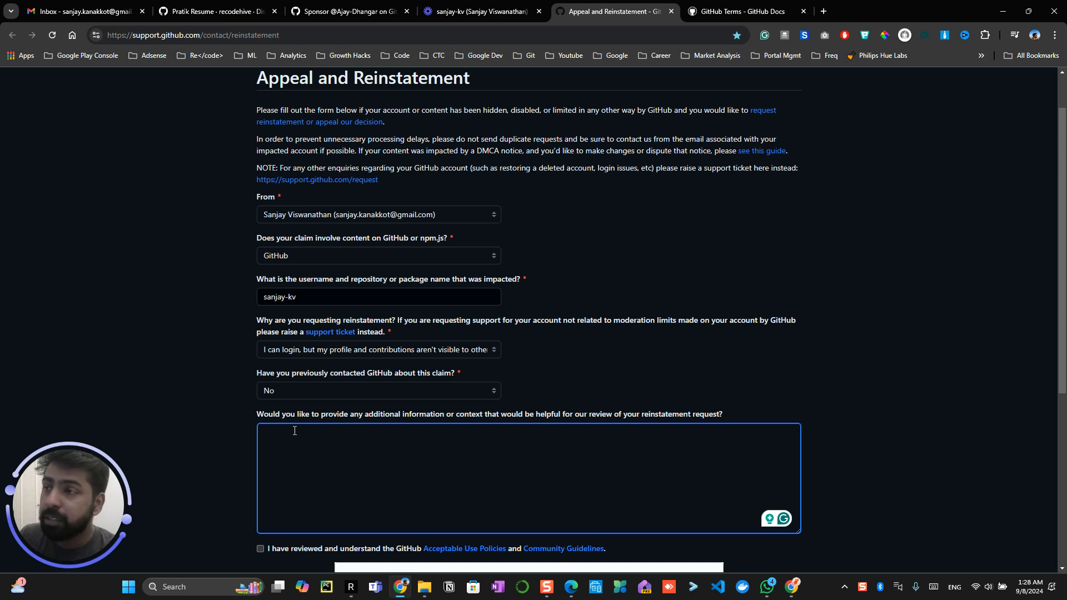
click(293, 430)
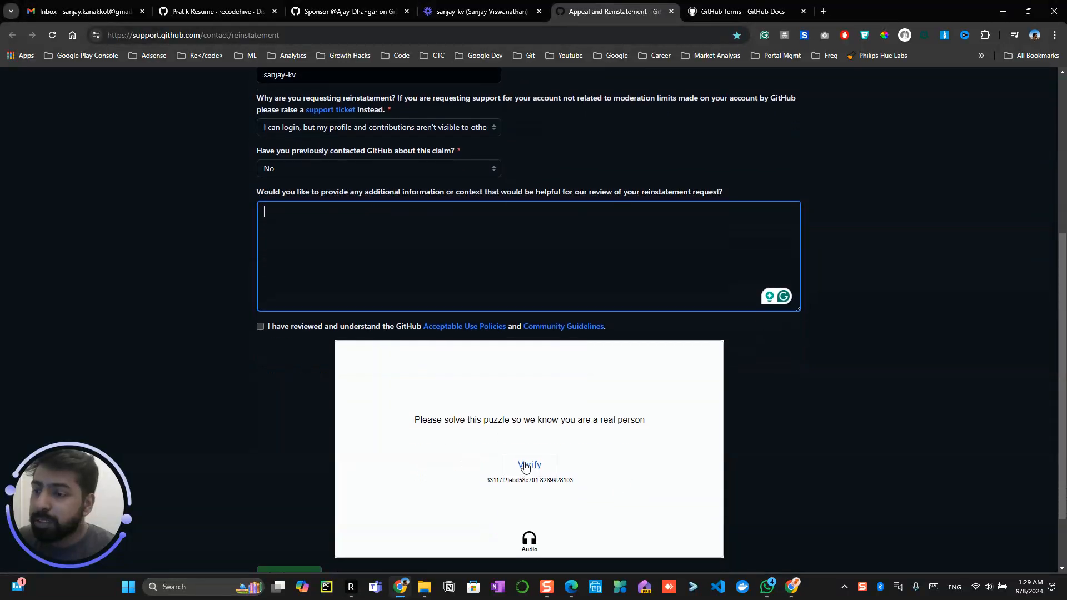
click(529, 464)
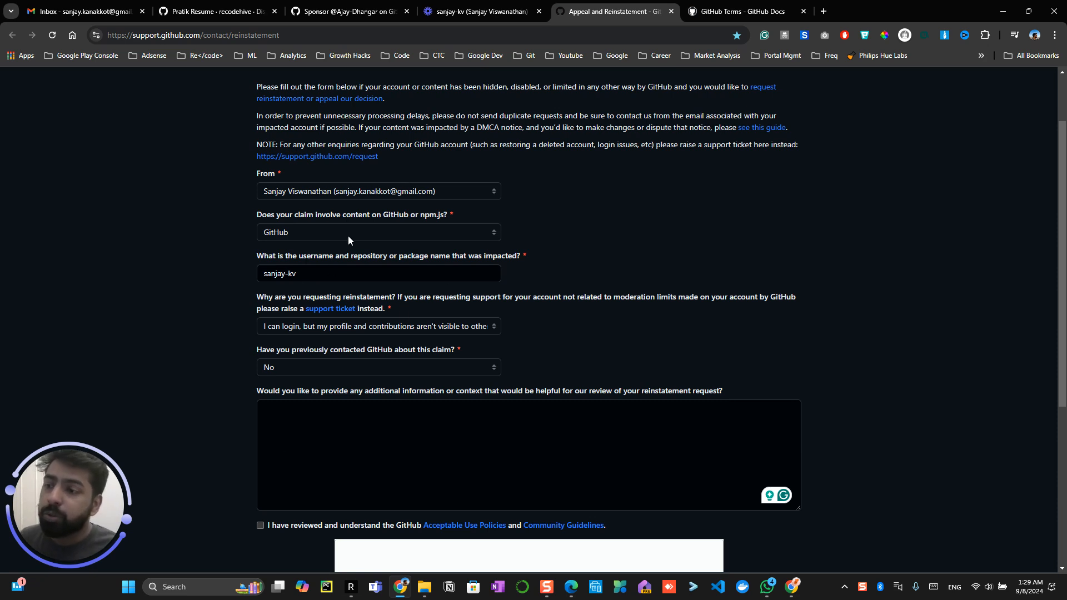
mouse_move(347, 56)
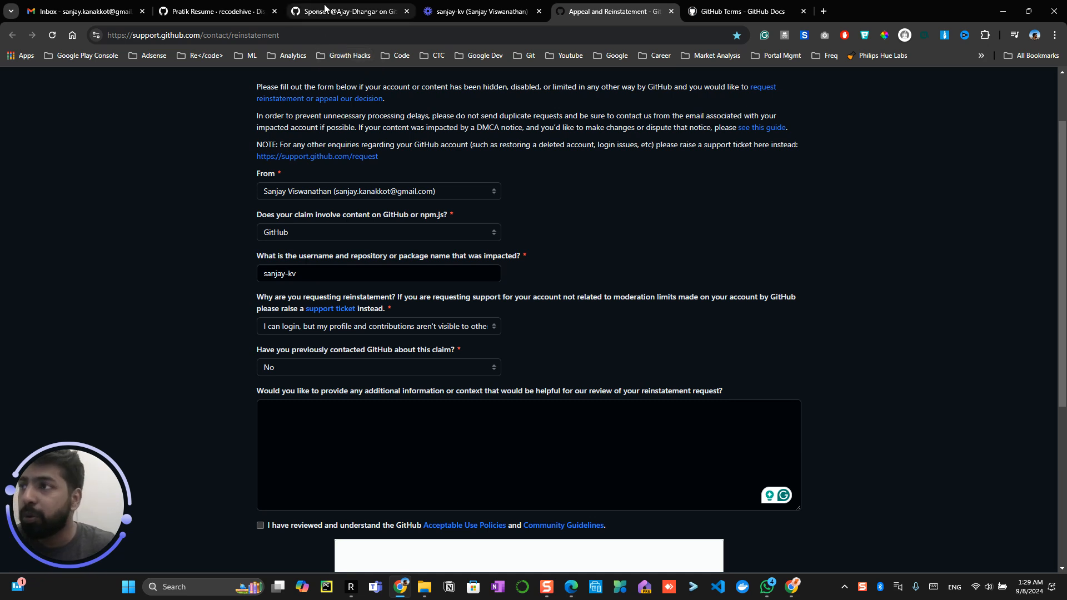
mouse_move(708, 224)
text(g)
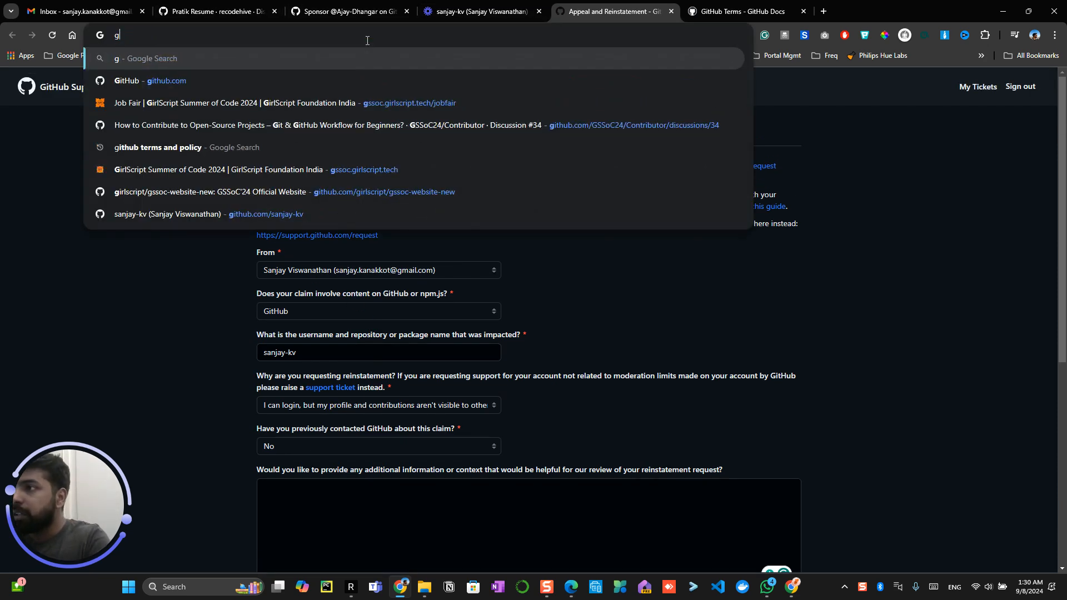
- Search Google for 'github community support' and go to the GitHub Community Discussions result
text(ithub community support)
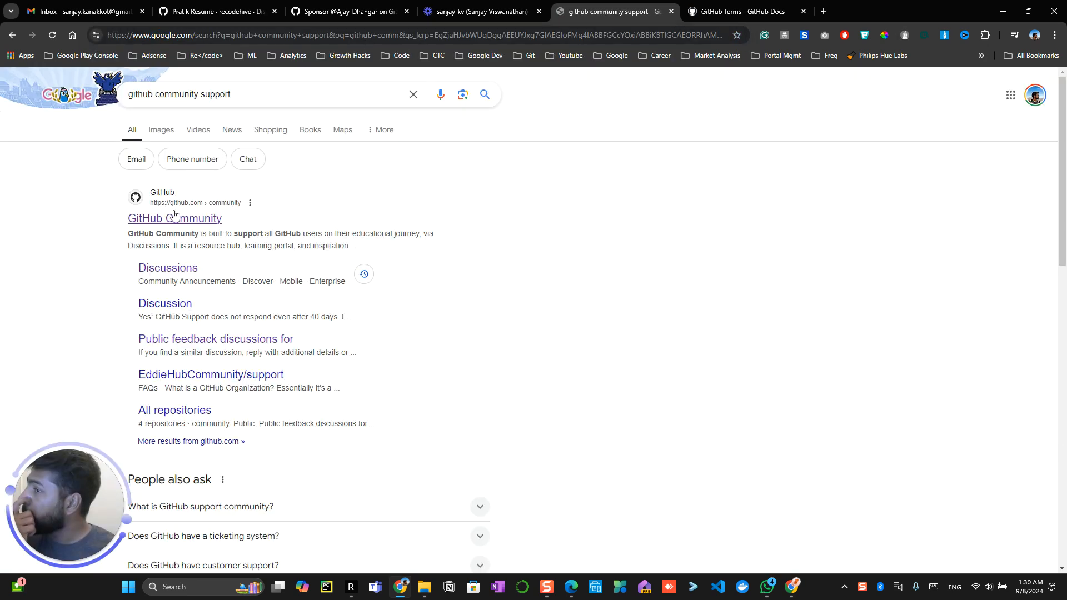
click(175, 218)
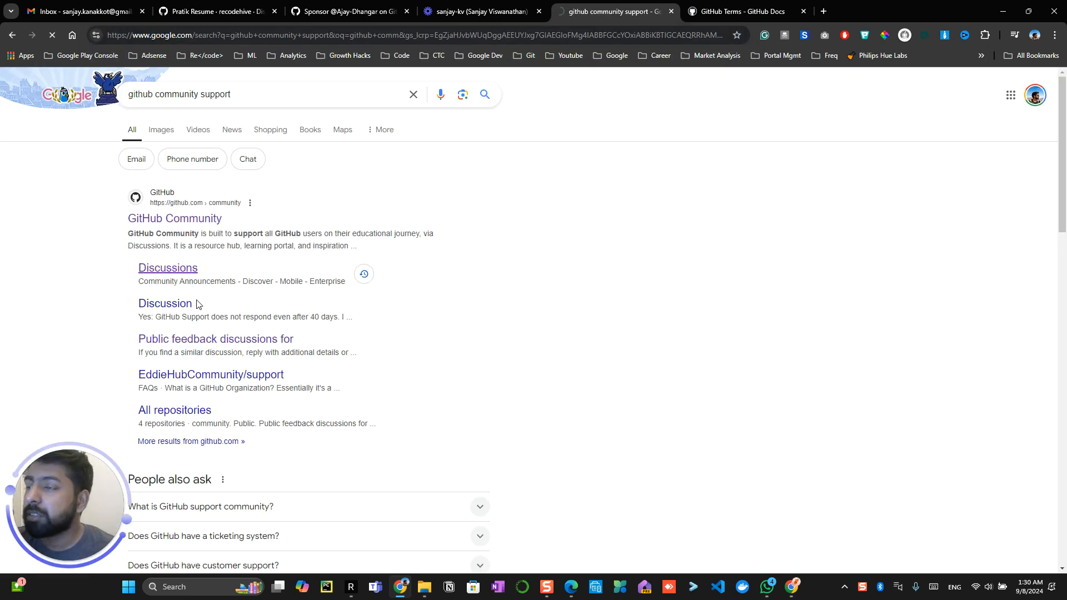
click(168, 267)
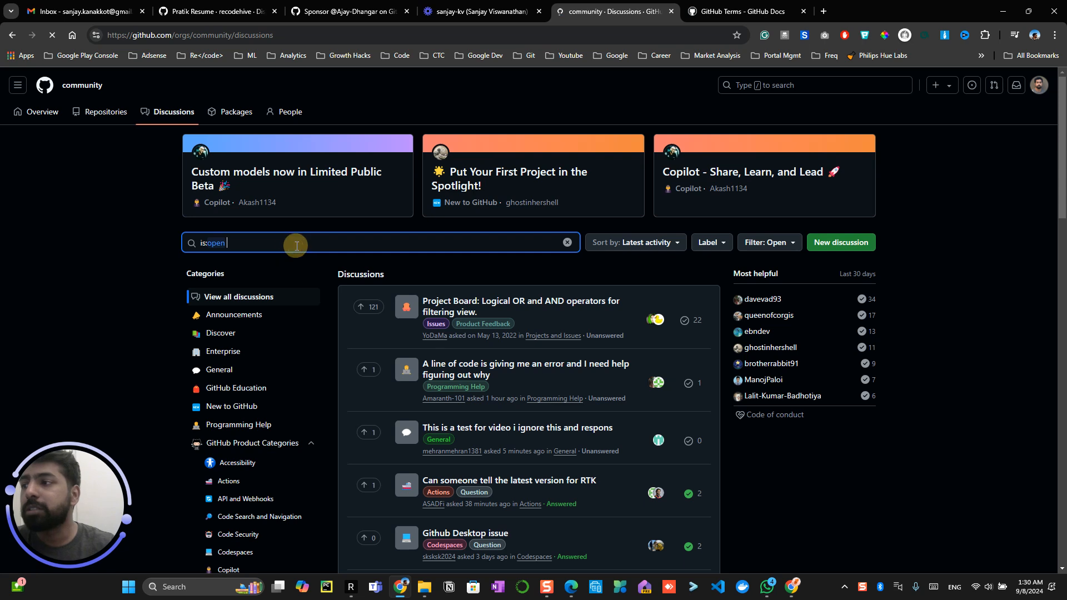
- Try searching the community discussions for 'suspened', then return to the GitHub Terms docs tab
text(s)
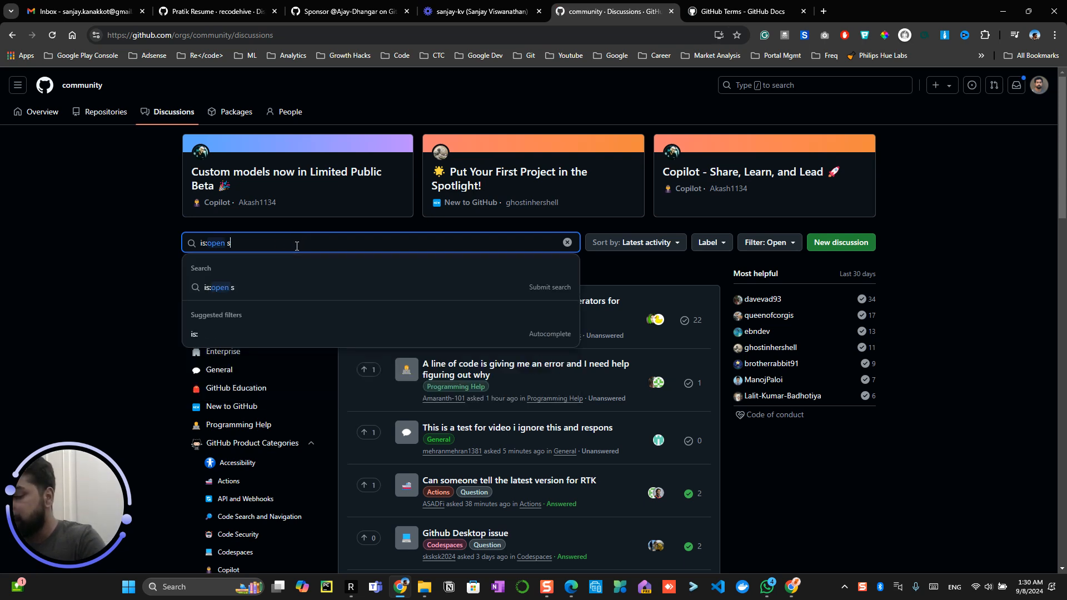
text(uspened)
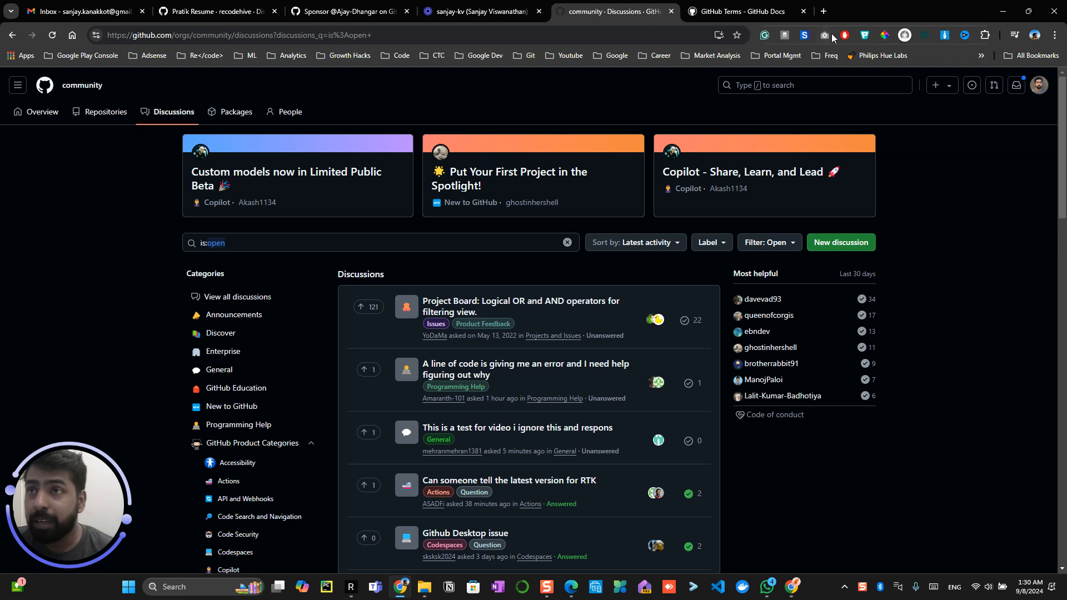
mouse_move(742, 11)
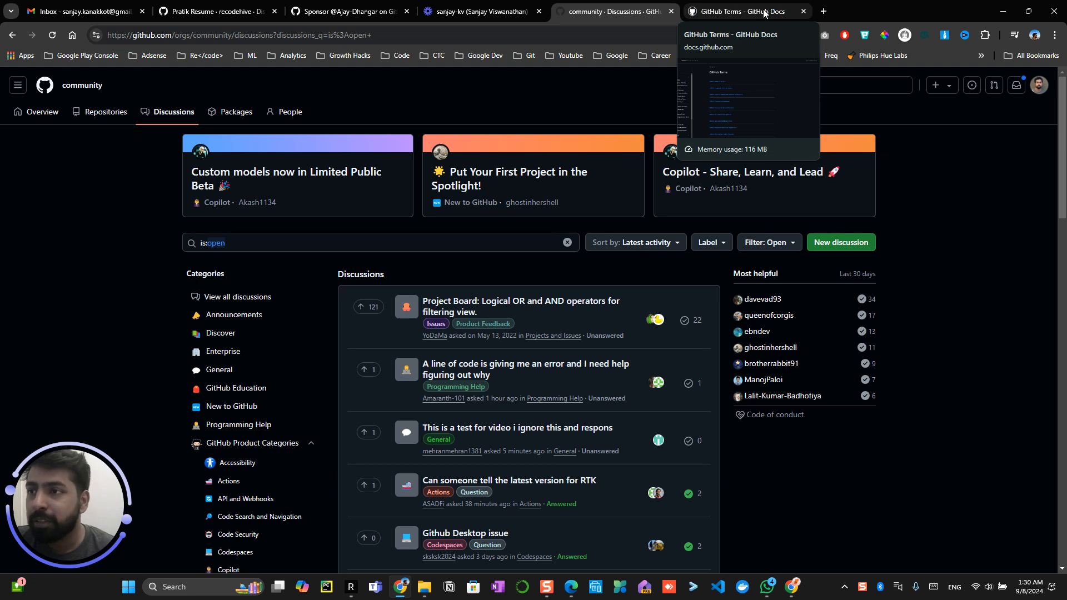
click(745, 11)
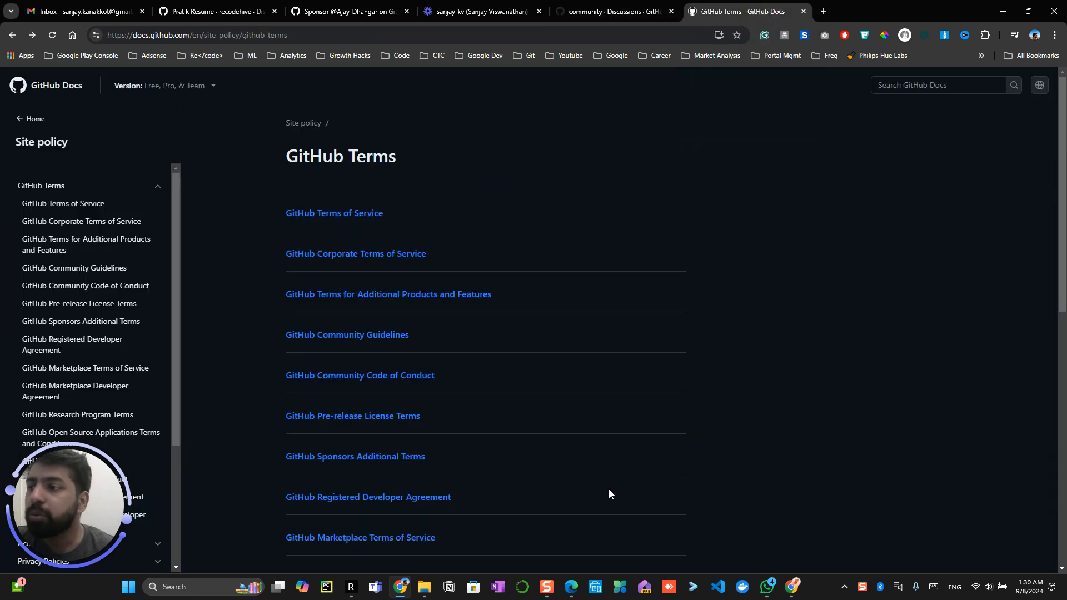